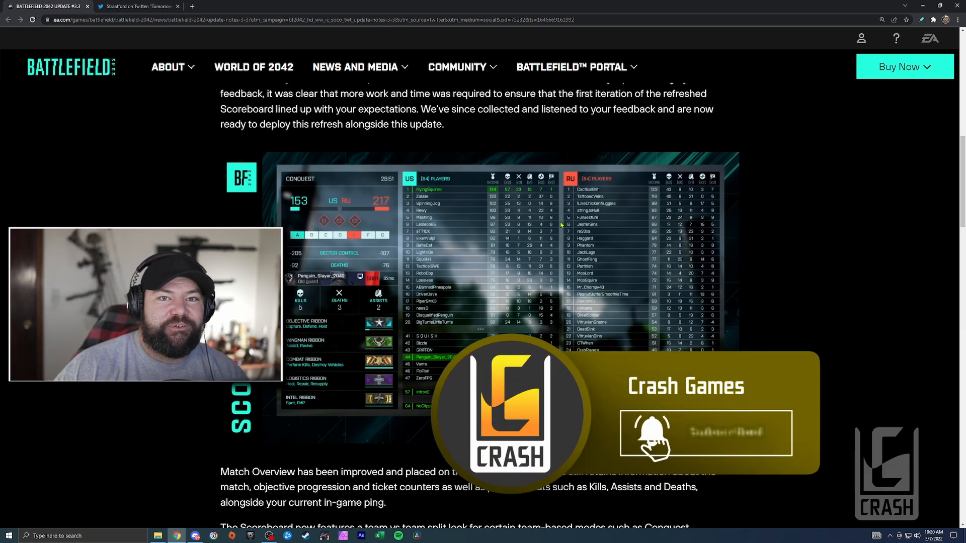
- Scroll the Update #3.3 patch notes past the Steadfast bundle to the General fixes list
left_click(706, 431)
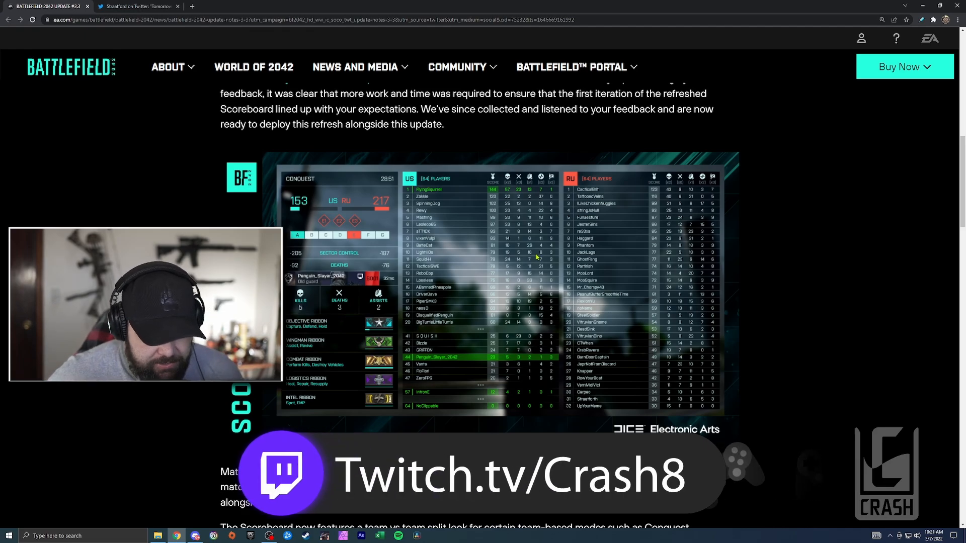
scroll("down", 3)
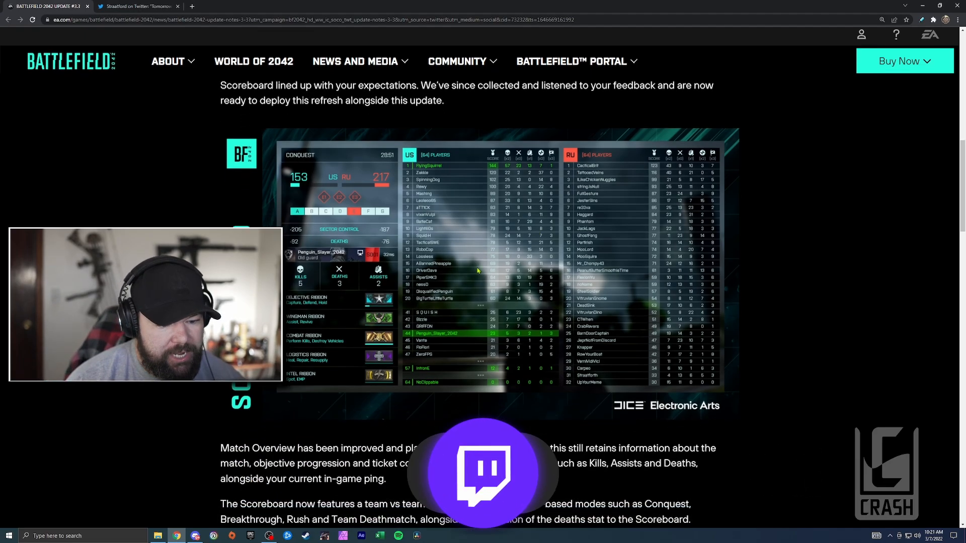
scroll("down", 3)
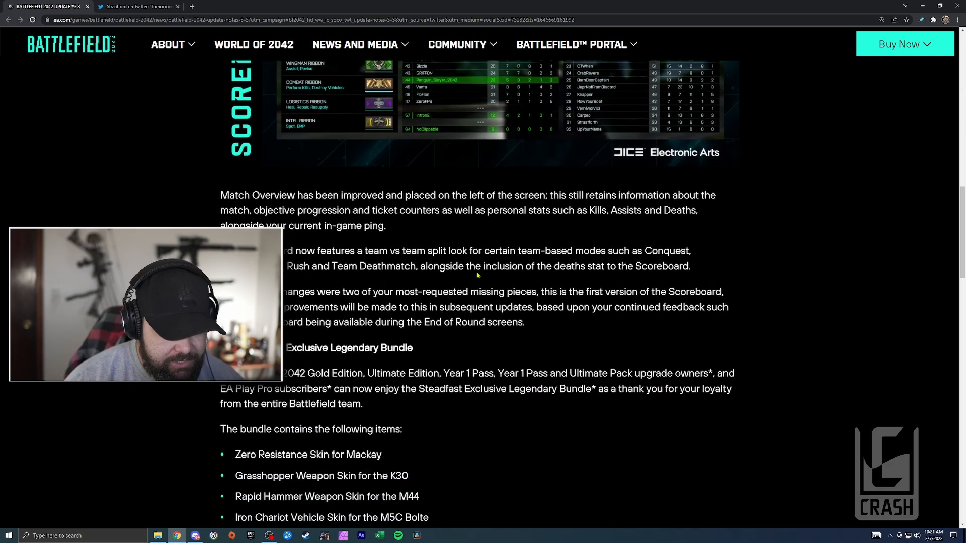
scroll("down", 3)
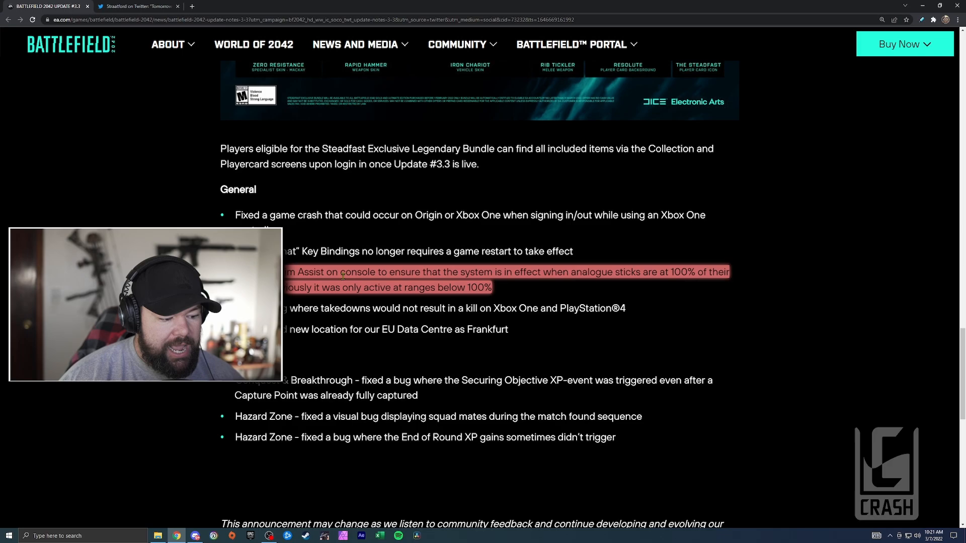
scroll("down", 3)
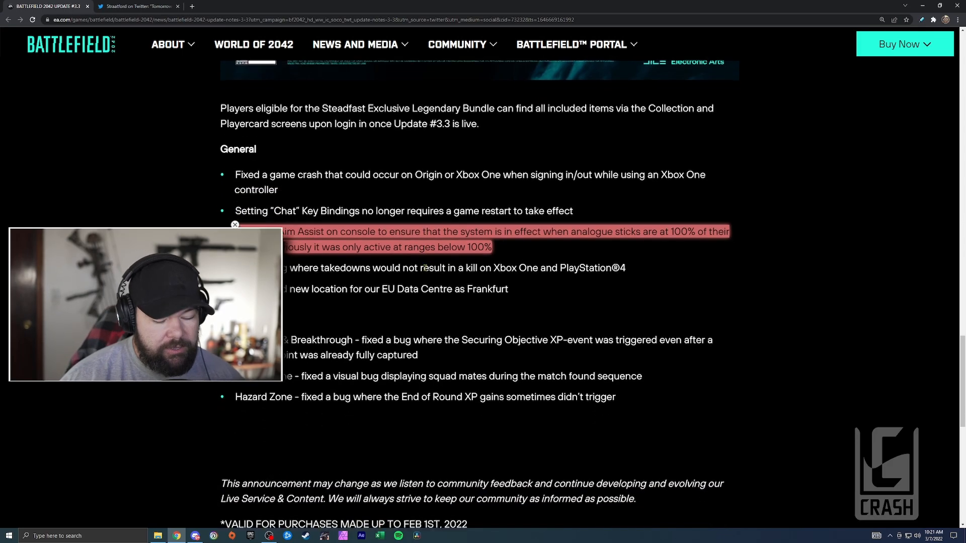
scroll("down", 3)
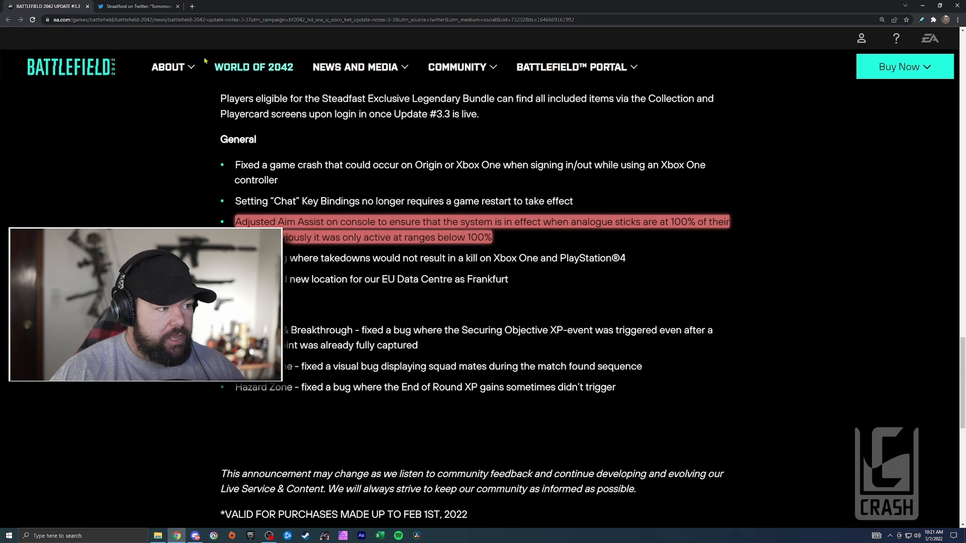
left_click(137, 6)
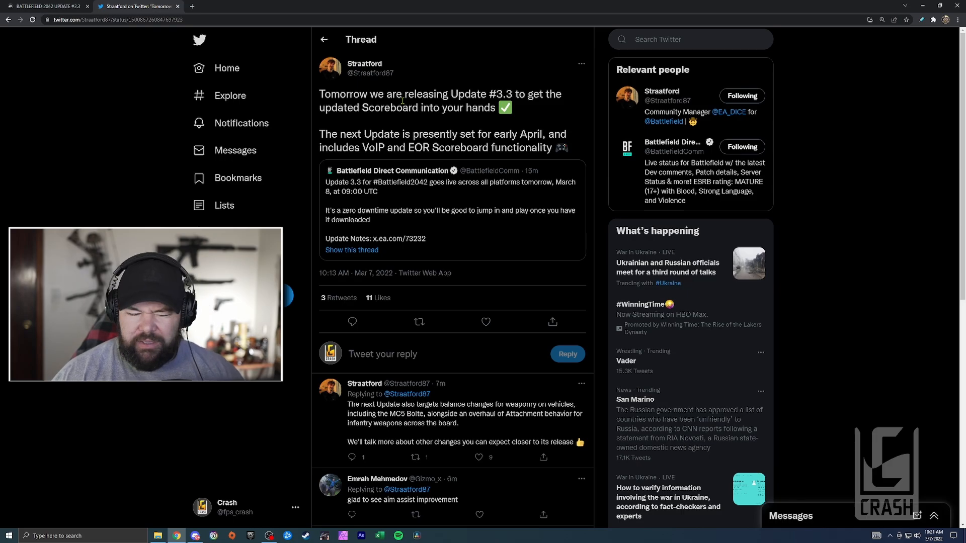
- Scroll down the Update #3.3 Twitter thread to the reply on vehicle weapon balancing and attachments
scroll("down", 3)
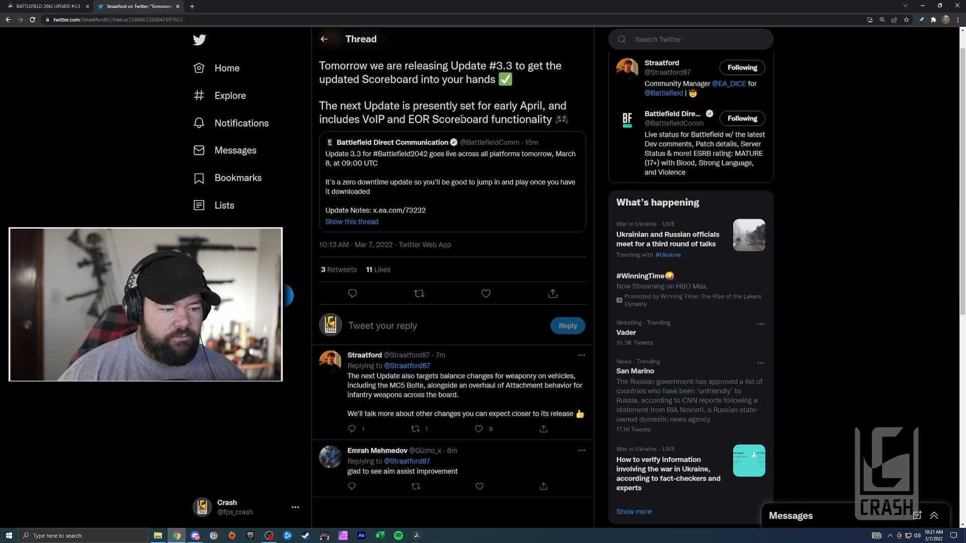
scroll("down", 3)
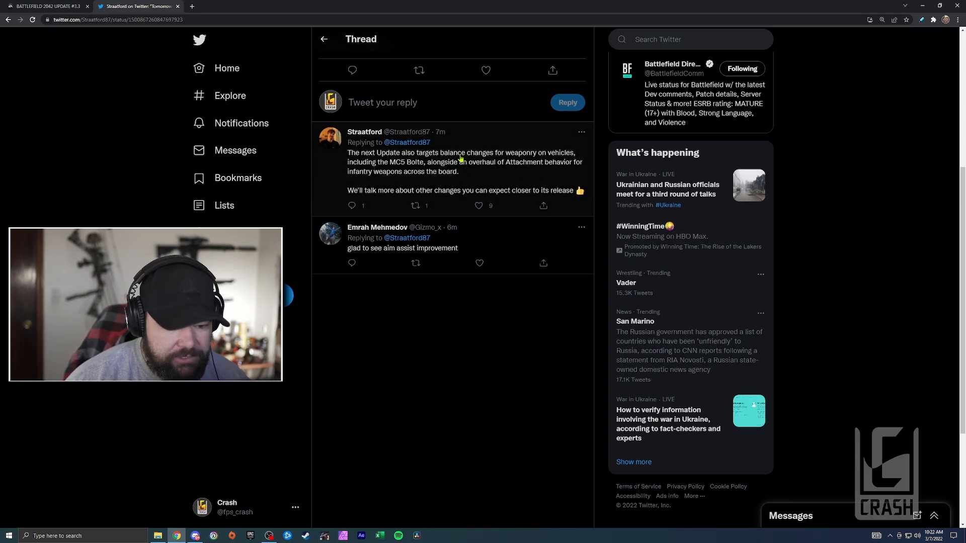
mouse_move(550, 159)
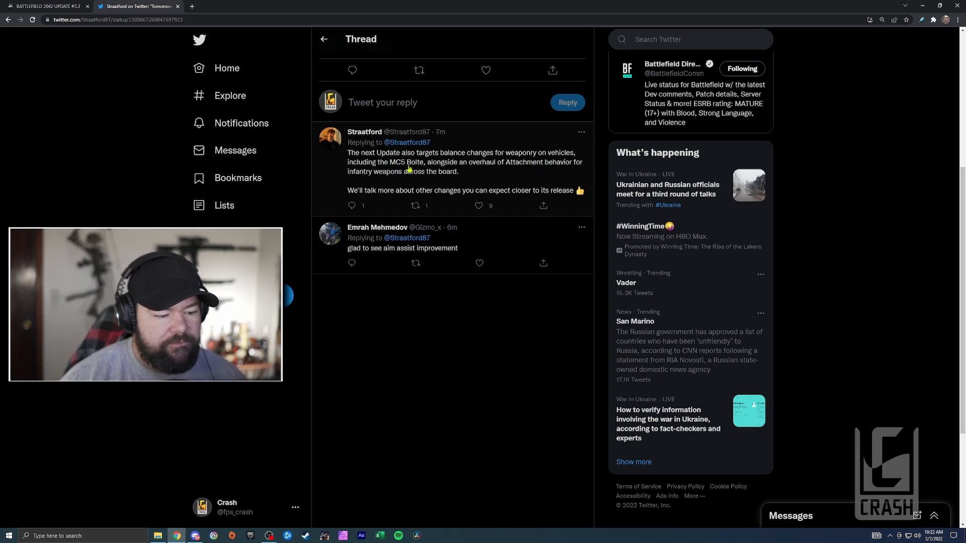
mouse_move(513, 168)
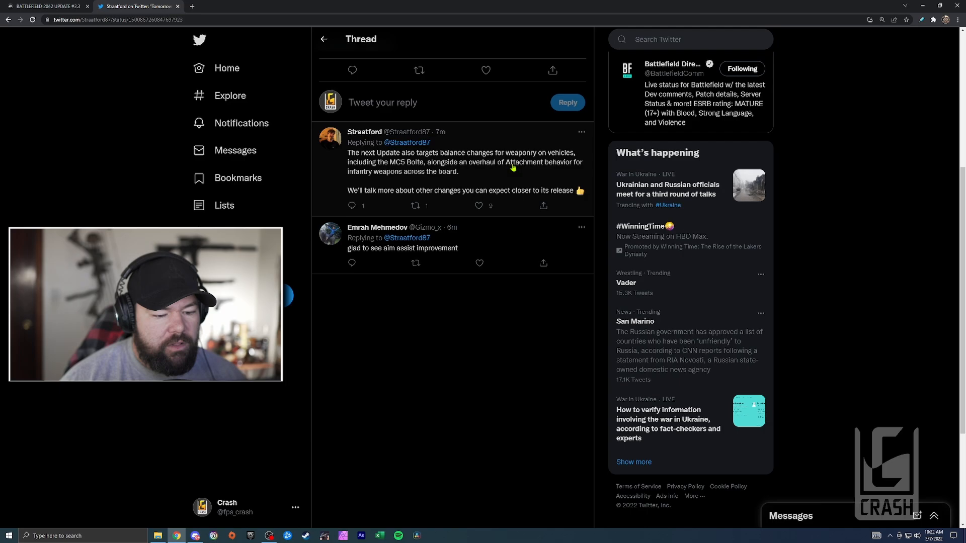
mouse_move(439, 179)
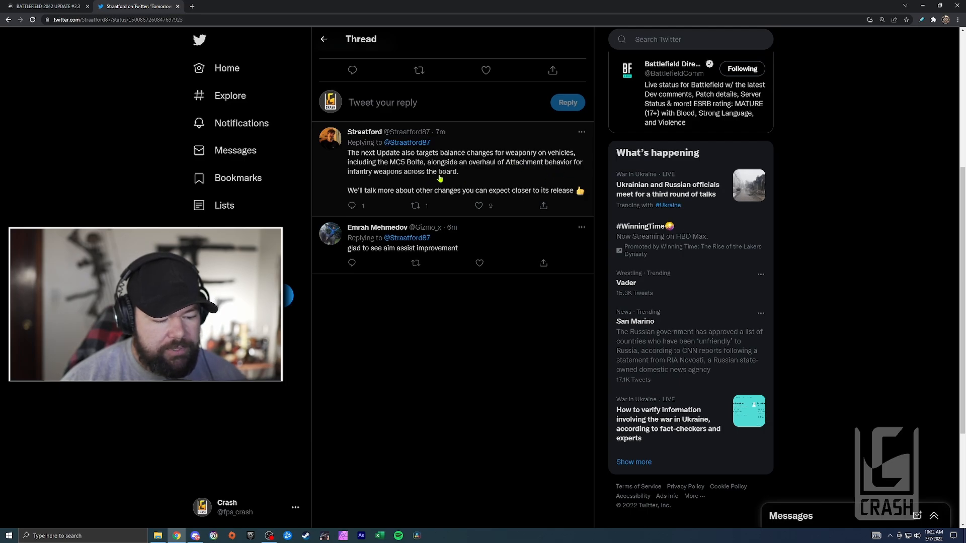
mouse_move(501, 194)
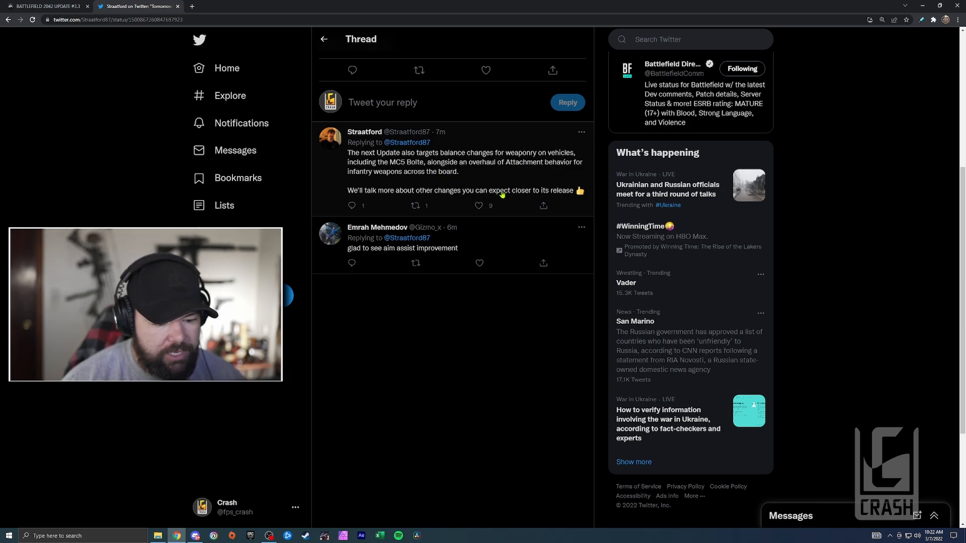